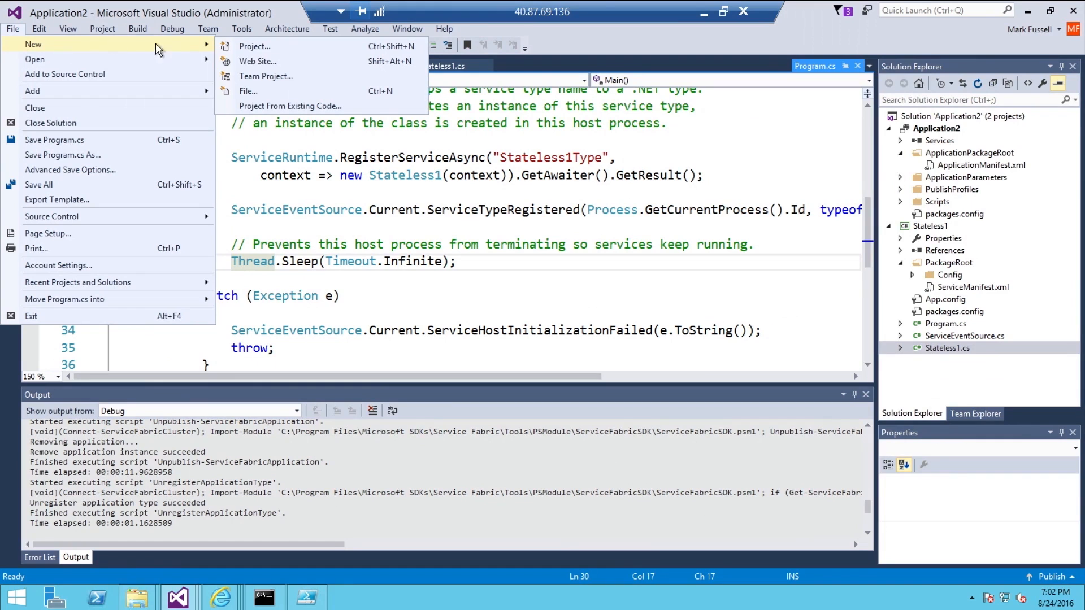
{"action": "mouse_move", "coordinate": [255, 45]}
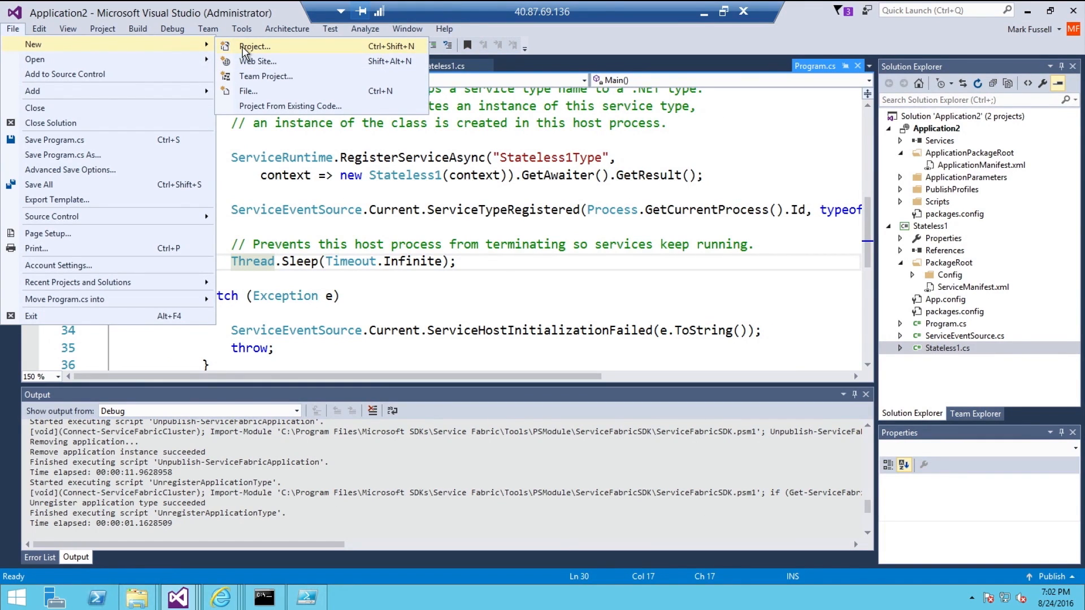
Create Service Fabric application Application3 with a stateful service named Stateful1.
{"action": "left_click", "coordinate": [255, 46]}
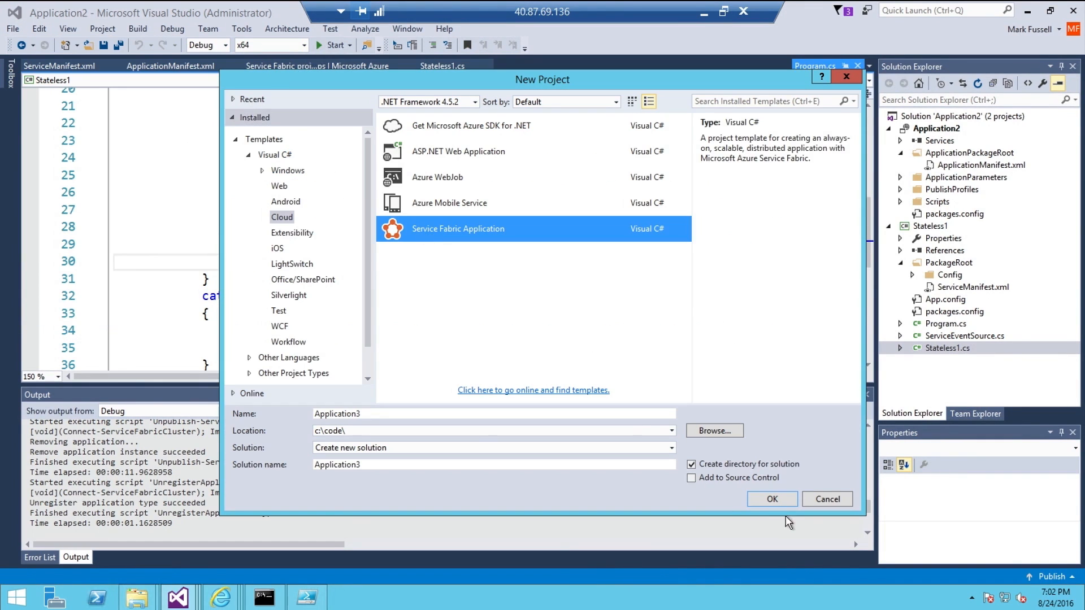
{"action": "left_click", "coordinate": [771, 499]}
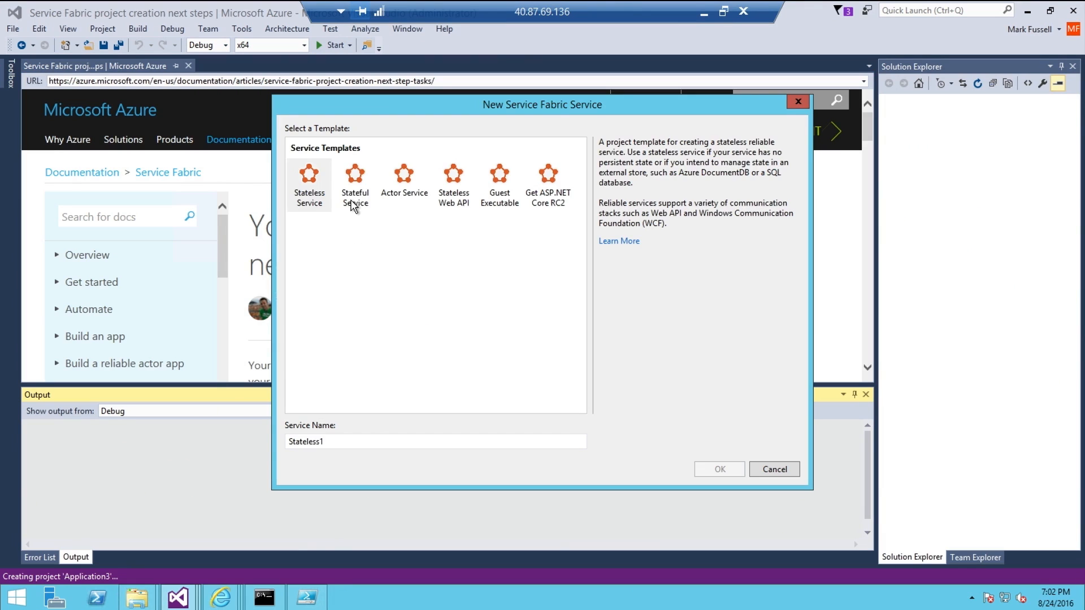
{"action": "left_click", "coordinate": [718, 469]}
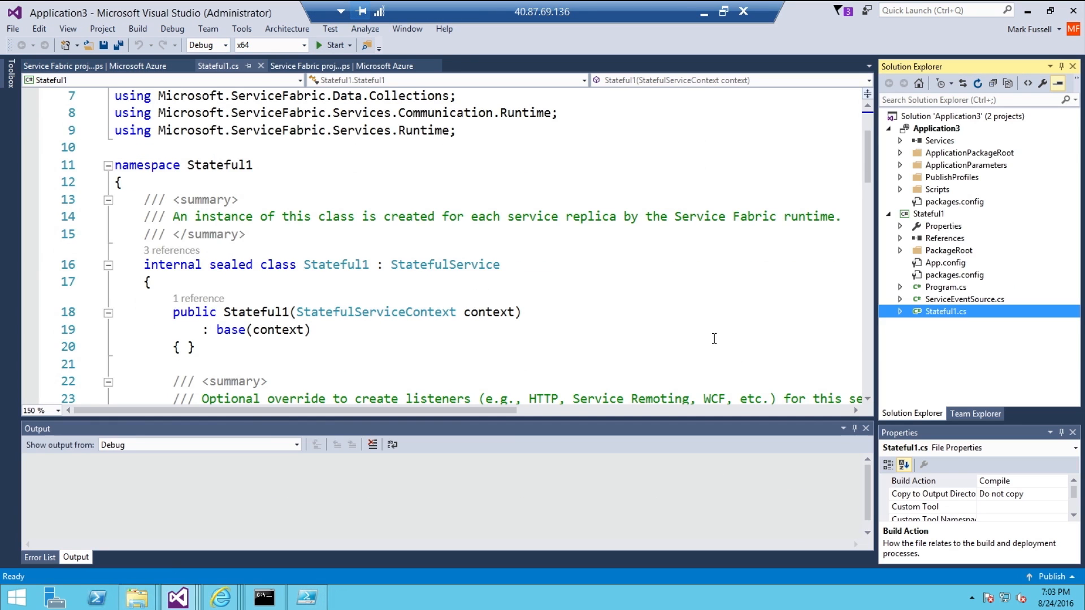
{"action": "mouse_move", "coordinate": [391, 265]}
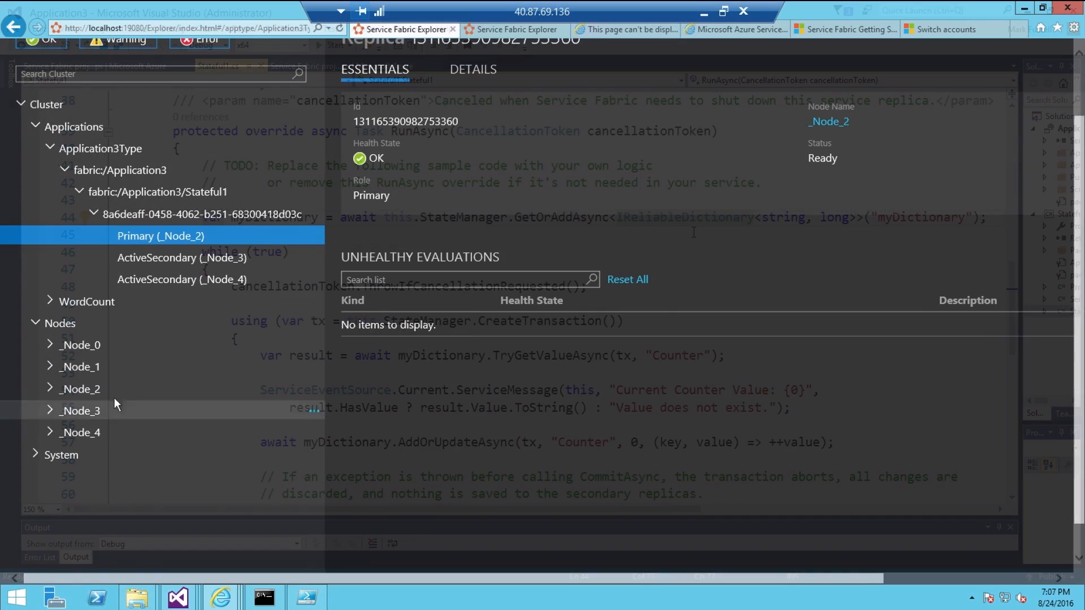
Deactivate _Node_2 with a restart from its actions menu in the Nodes tree.
{"action": "left_click", "coordinate": [310, 390]}
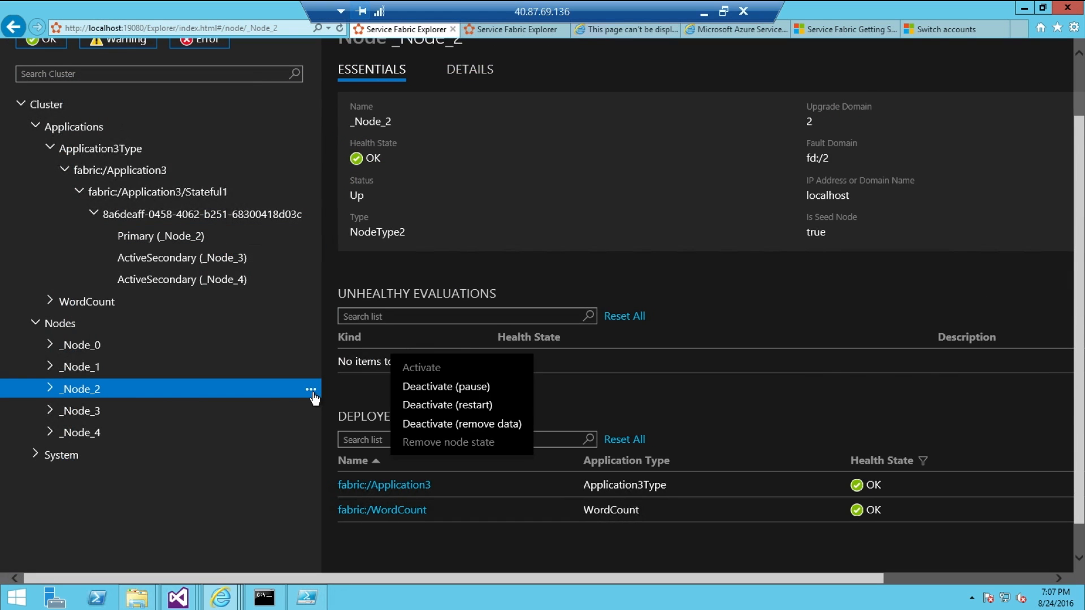
{"action": "mouse_move", "coordinate": [447, 404]}
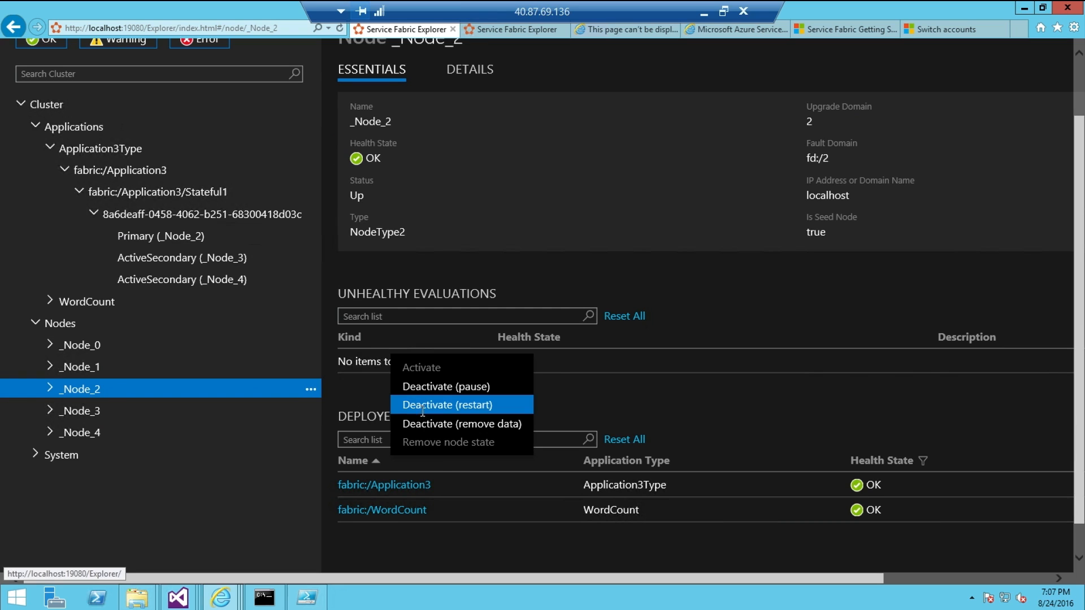
{"action": "left_click", "coordinate": [445, 404]}
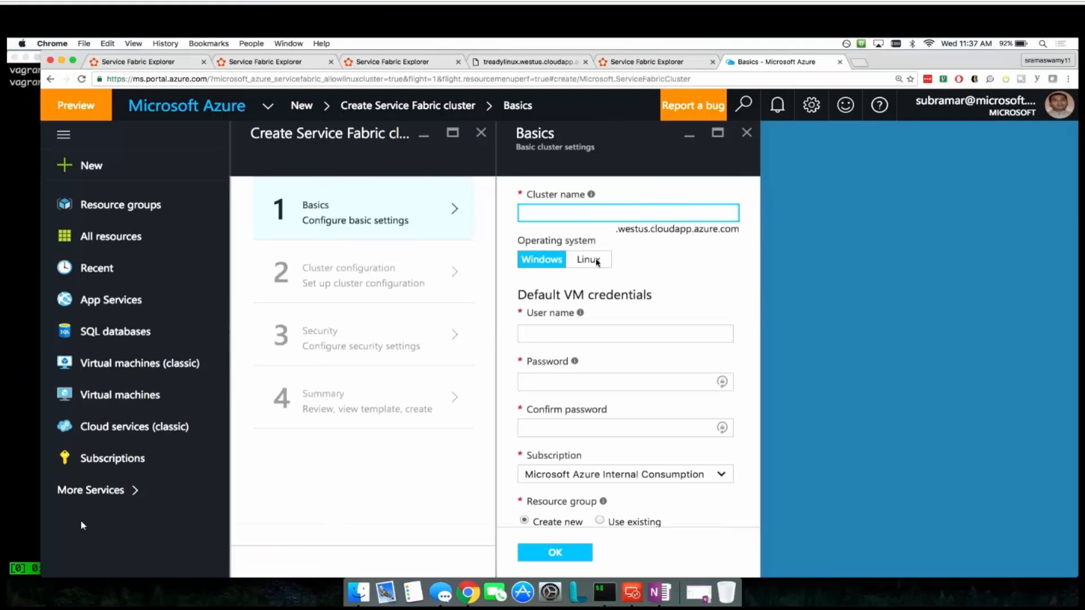
Choose Linux as the operating system in the Create Service Fabric cluster Basics blade.
{"action": "left_click", "coordinate": [626, 213]}
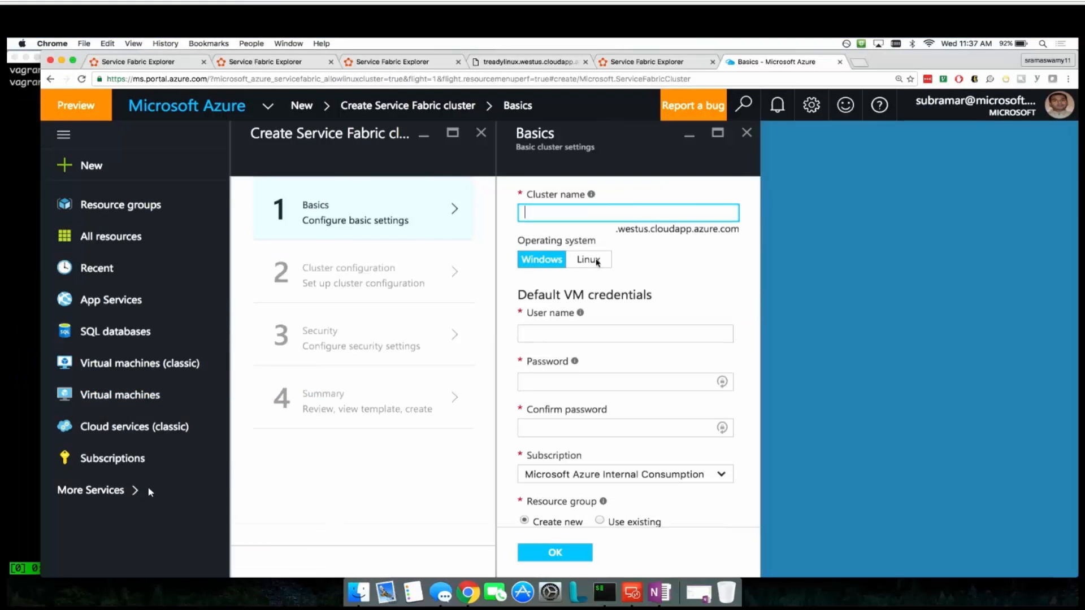
{"action": "left_click", "coordinate": [588, 259]}
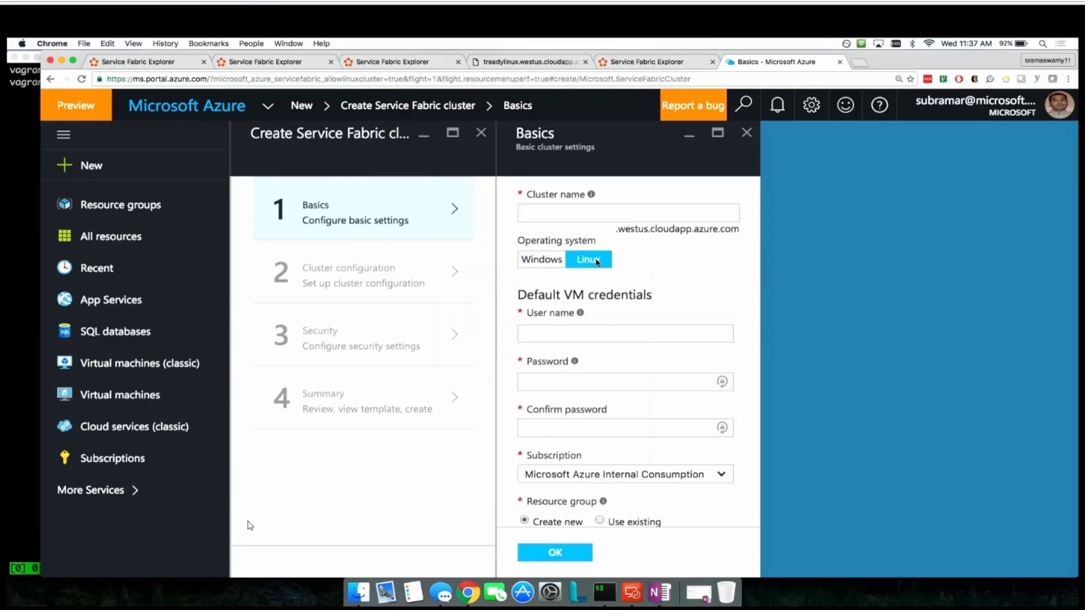
{"action": "mouse_move", "coordinate": [396, 309]}
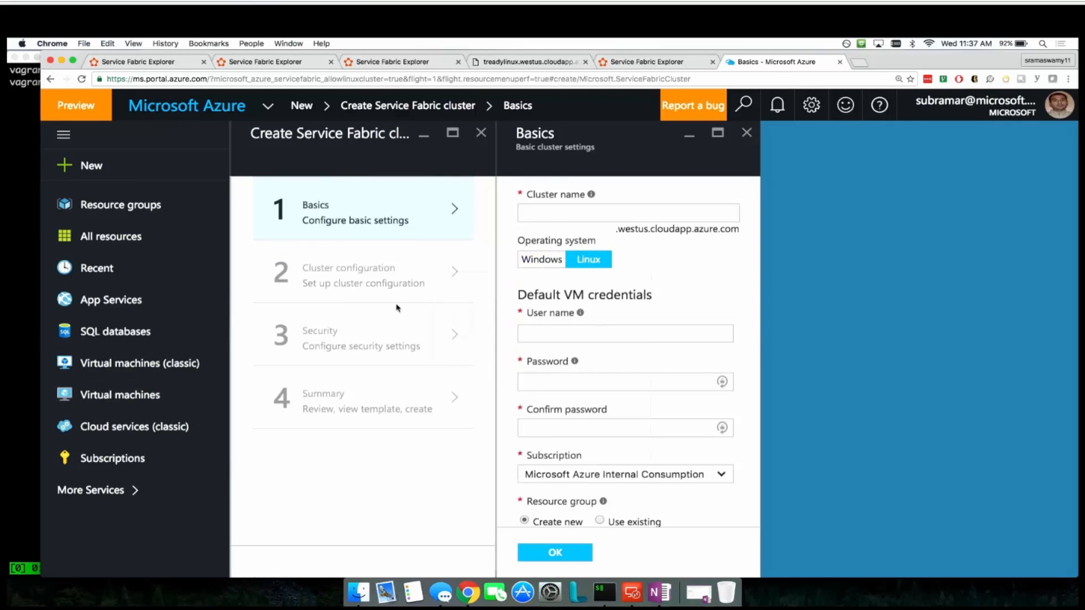